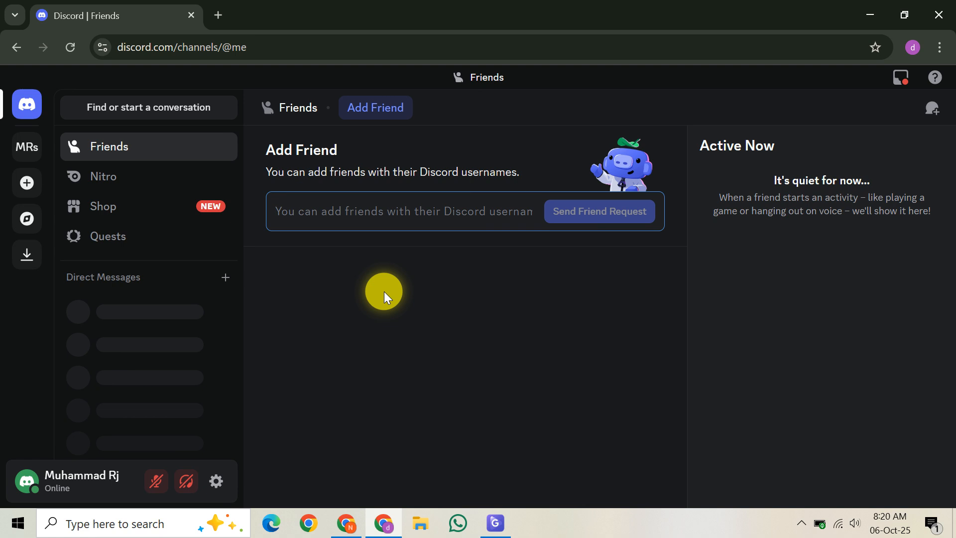
click(402, 211)
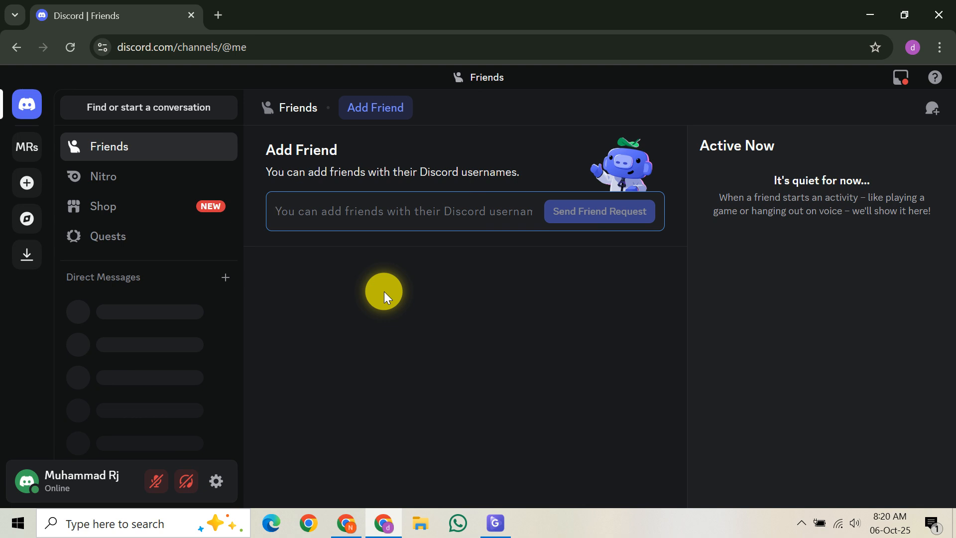
click(402, 211)
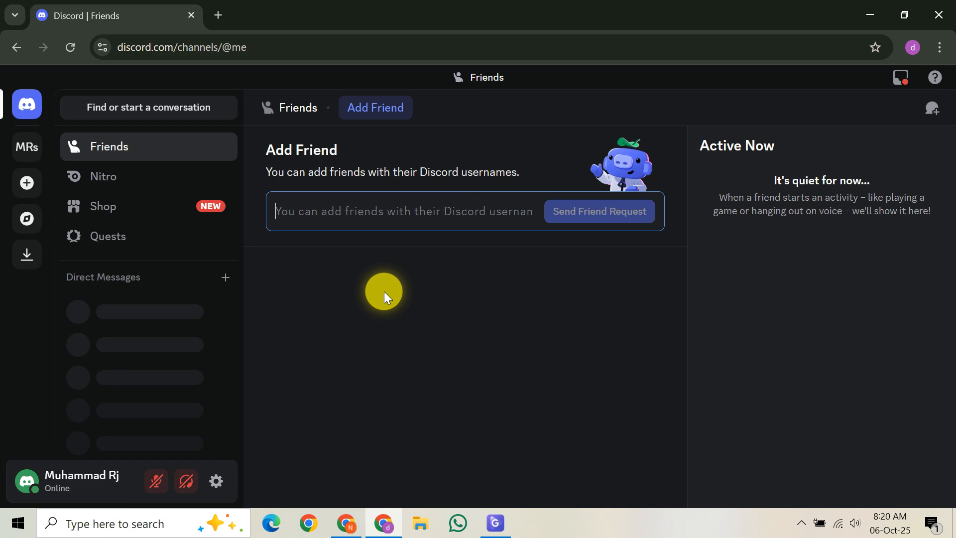
mouse_move(467, 309)
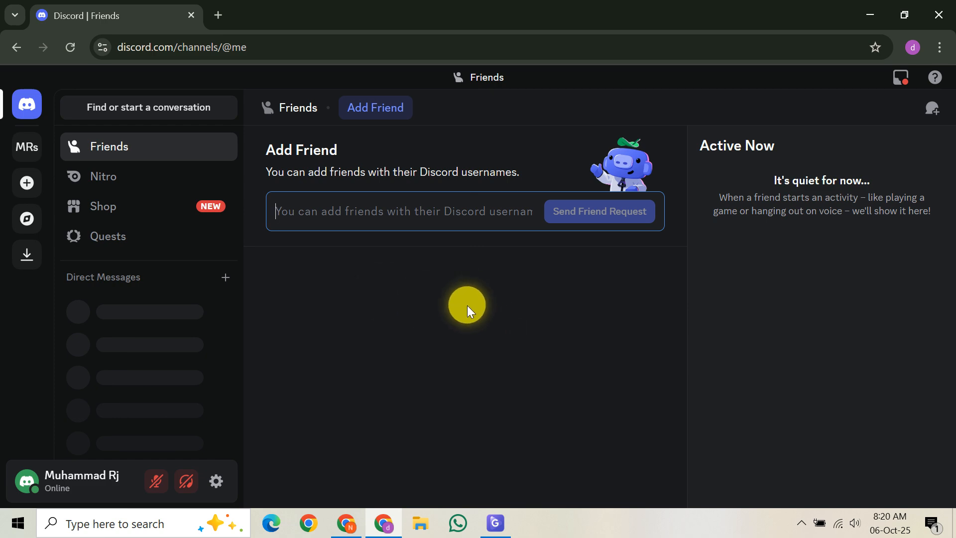
mouse_move(463, 309)
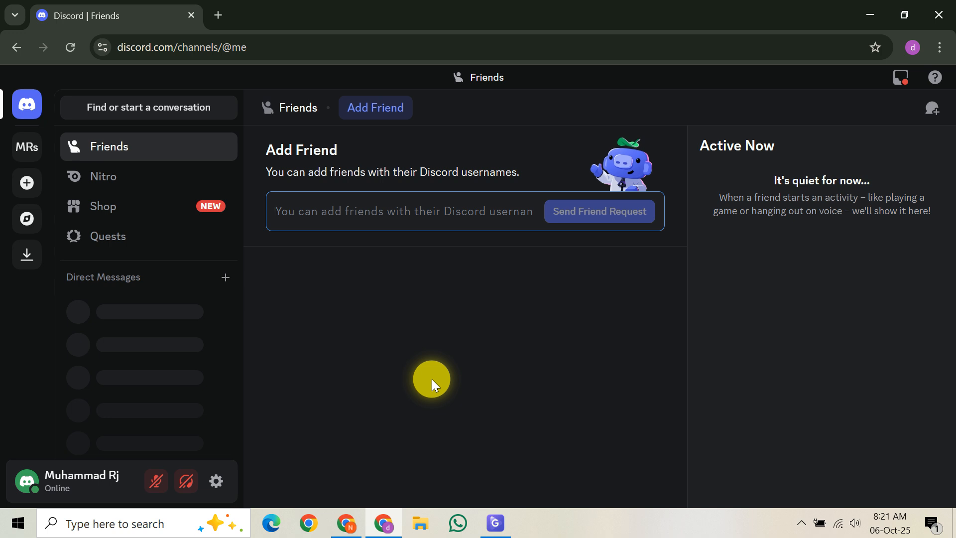
click(26, 146)
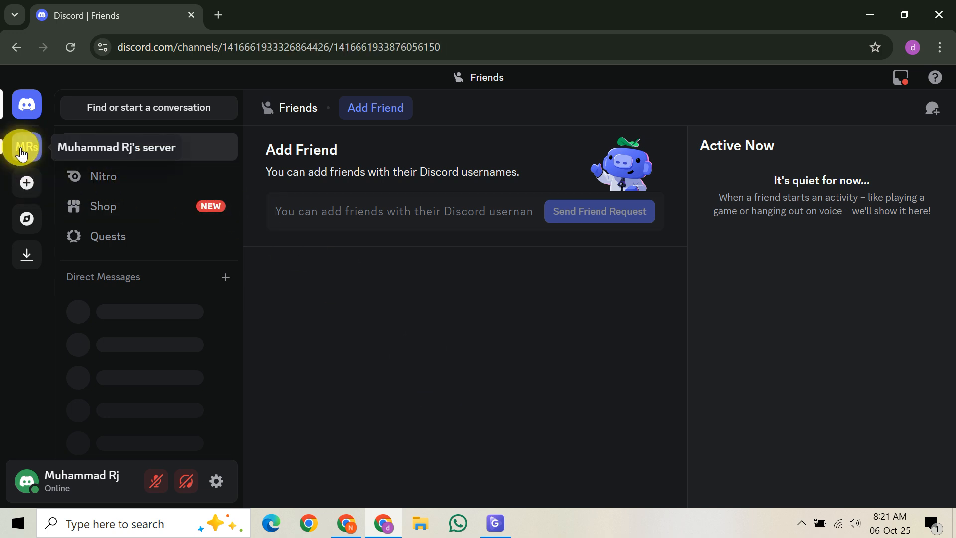
click(26, 147)
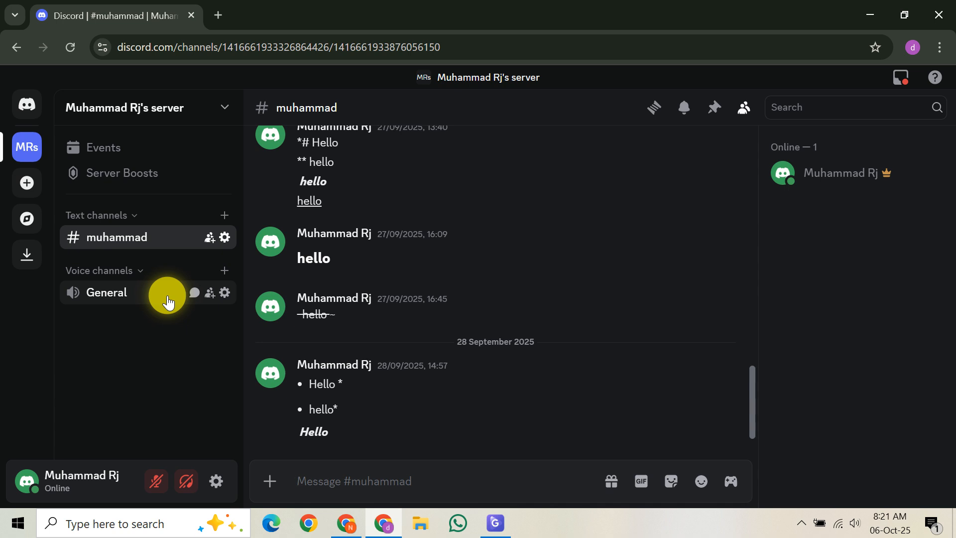